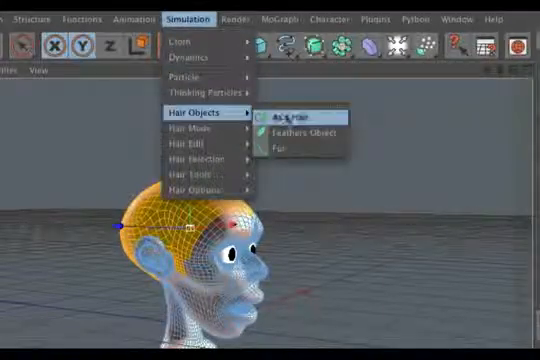
Add a hair object to the selected cartoon head via Simulation > Hair Objects > Add Hair
{"action": "left_click", "coordinate": [285, 113]}
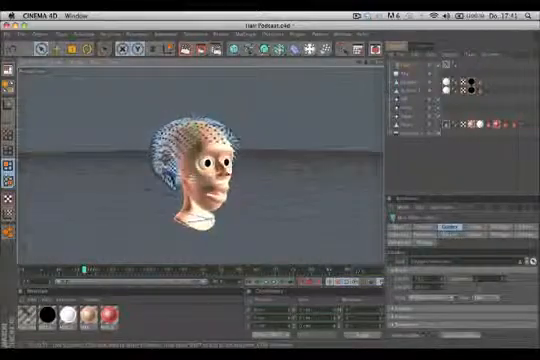
{"action": "left_click", "coordinate": [206, 17]}
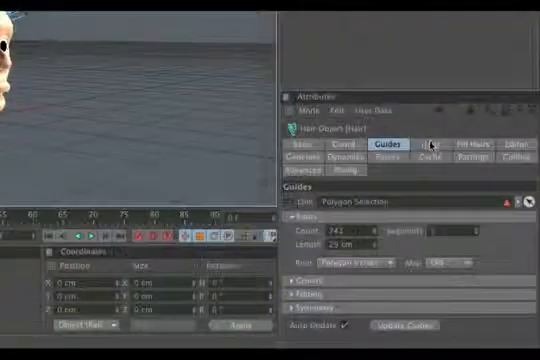
Raise the hair count to about 1200 with 12 segments, then view the Fill Hairs settings
{"action": "left_click", "coordinate": [424, 141]}
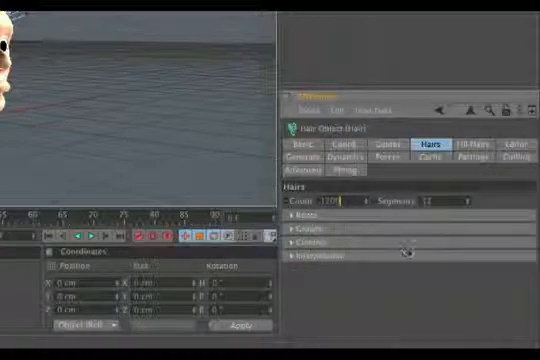
{"action": "left_click", "coordinate": [470, 144]}
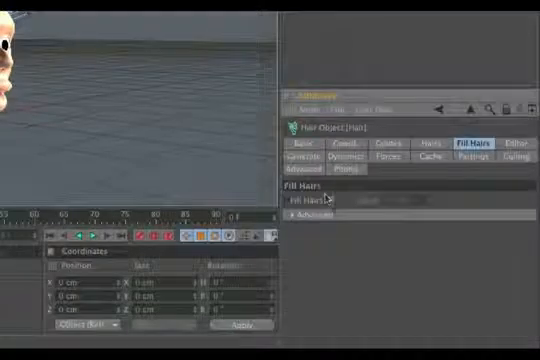